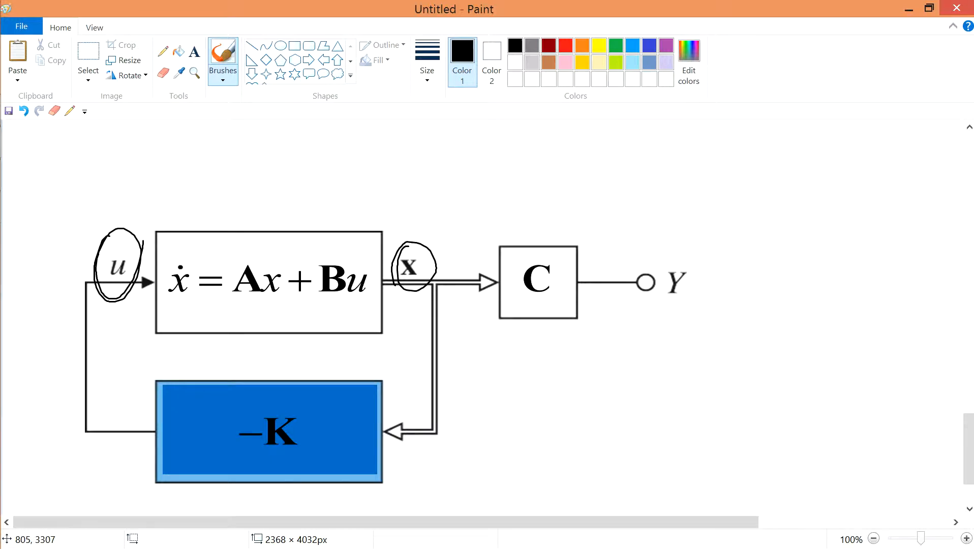
Freehand-sketch two small boxes joined by a double-line feedback loop at the upper right.
drag(410, 242, 448, 490)
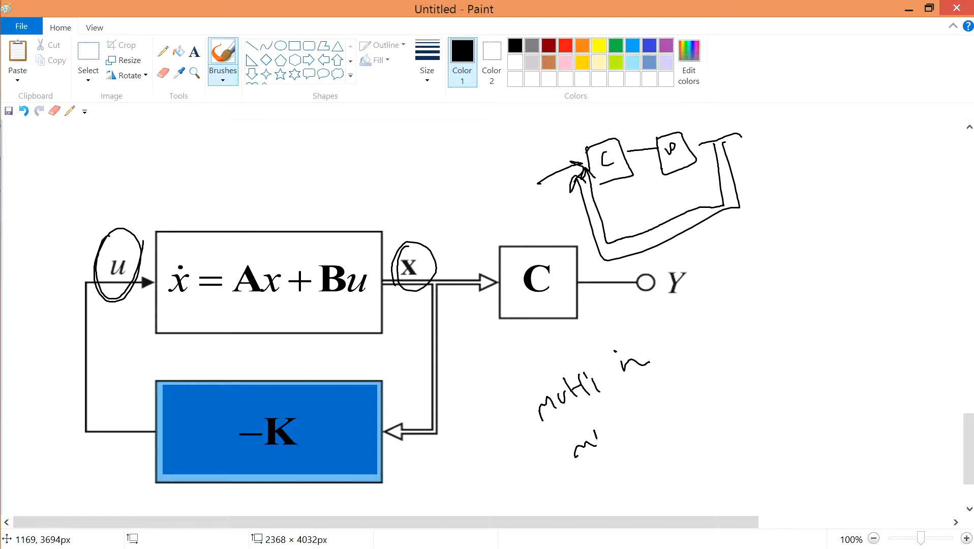
Undo the handwritten notes and add another brush stroke along the loop's right edge.
key(ctrl+z)
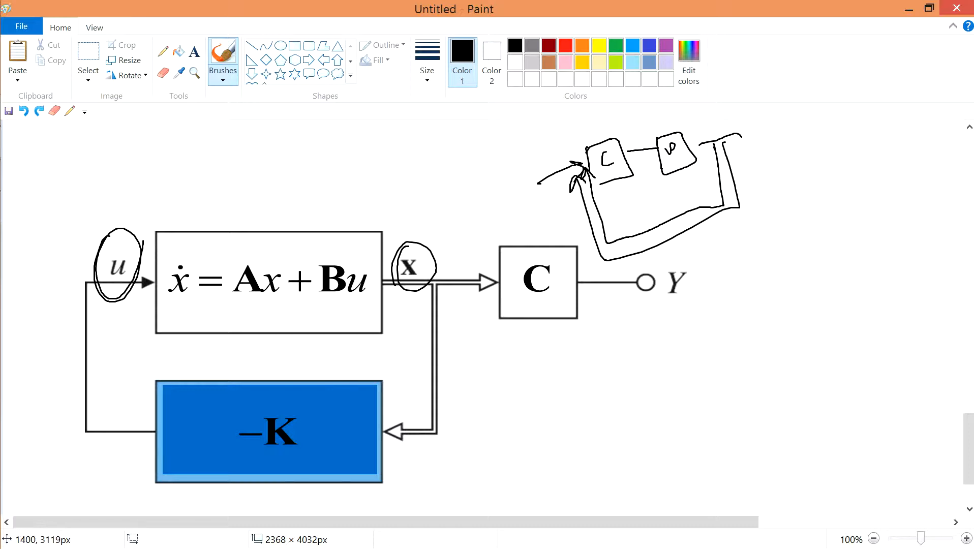
drag(701, 136, 733, 205)
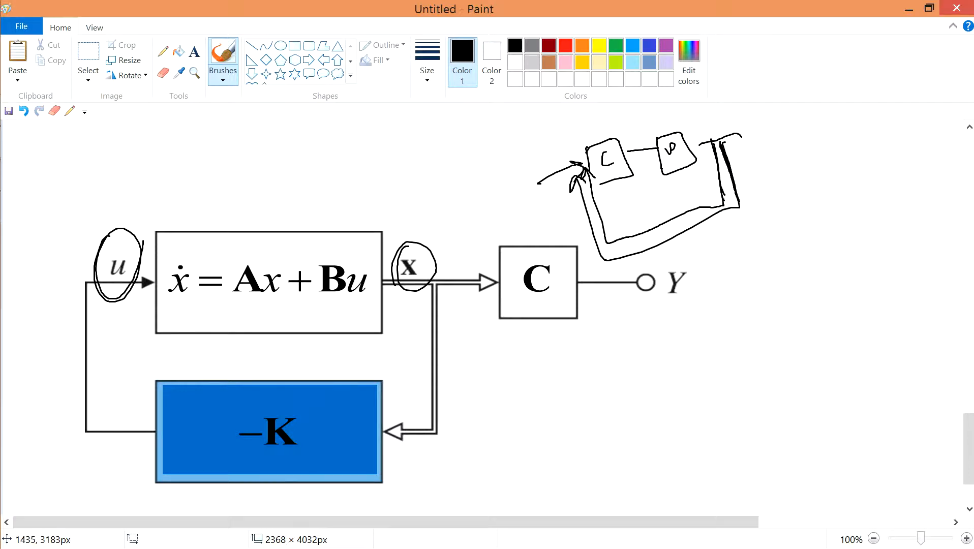